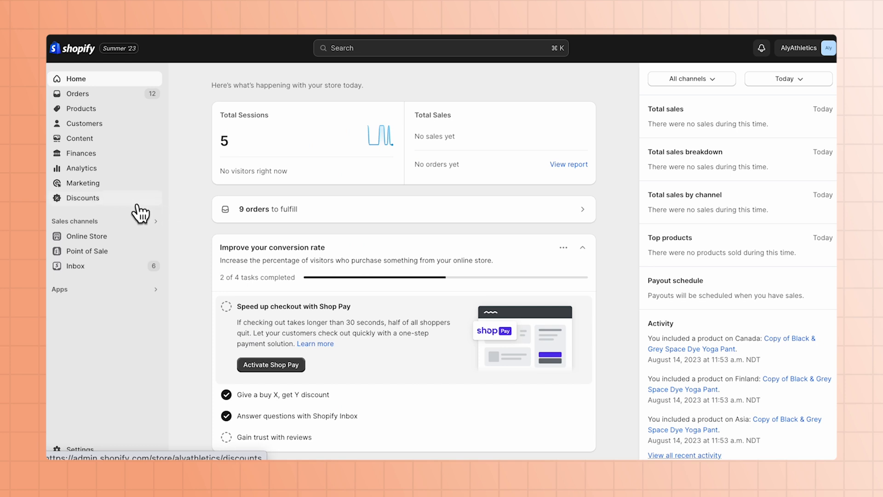
# Start a new Buy X get Y automatic discount from the Discounts list
pyautogui.click(83, 197)
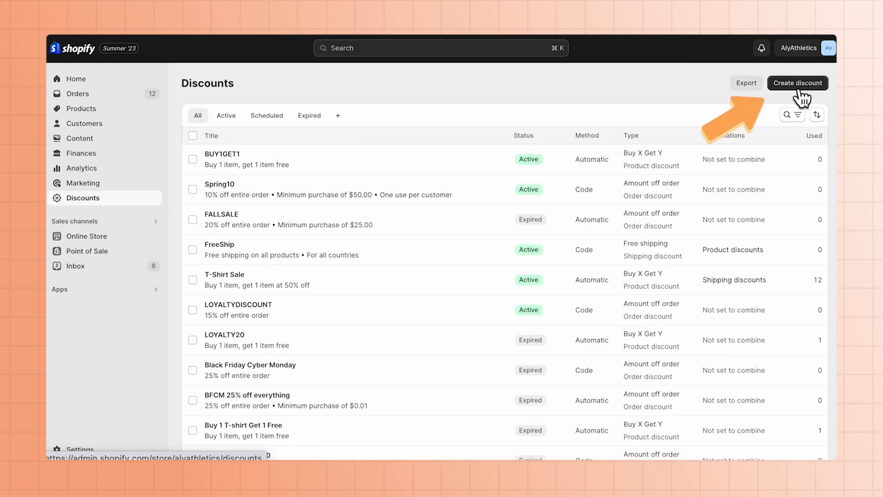
pyautogui.click(797, 82)
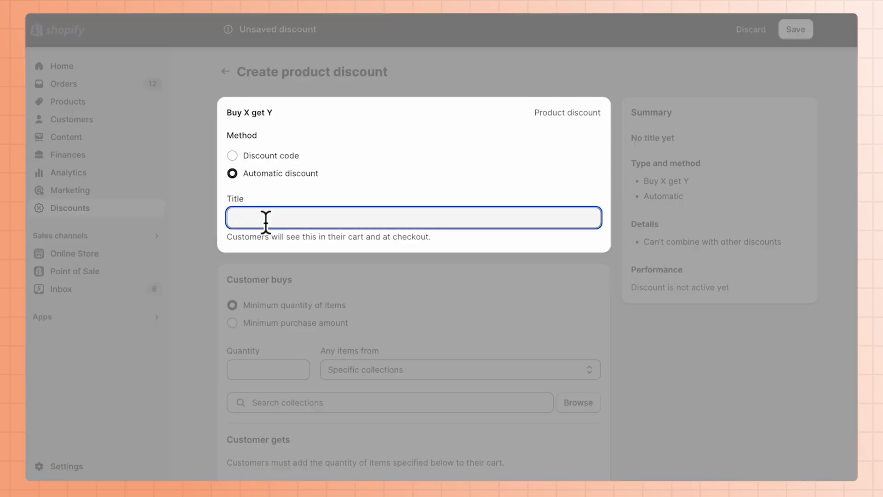
# Title the discount BUY1GET1 and require a quantity of 2 from specific products
pyautogui.write('BUY1GET1')
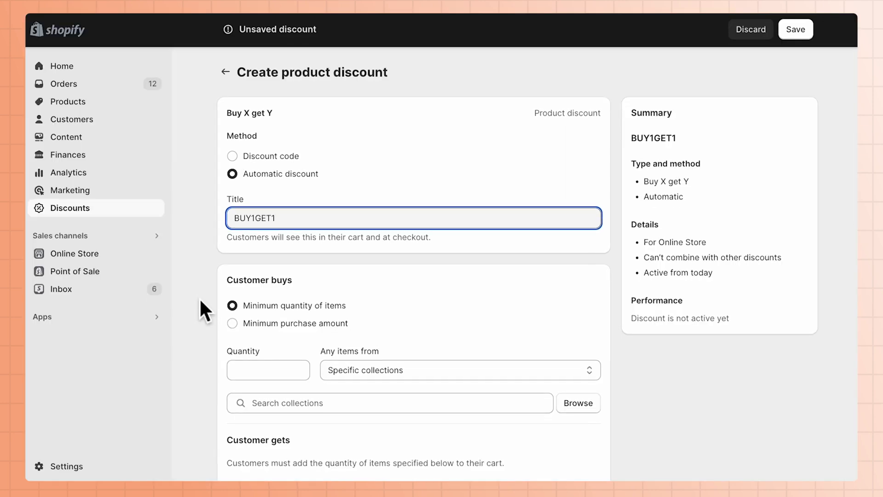
pyautogui.moveTo(215, 310)
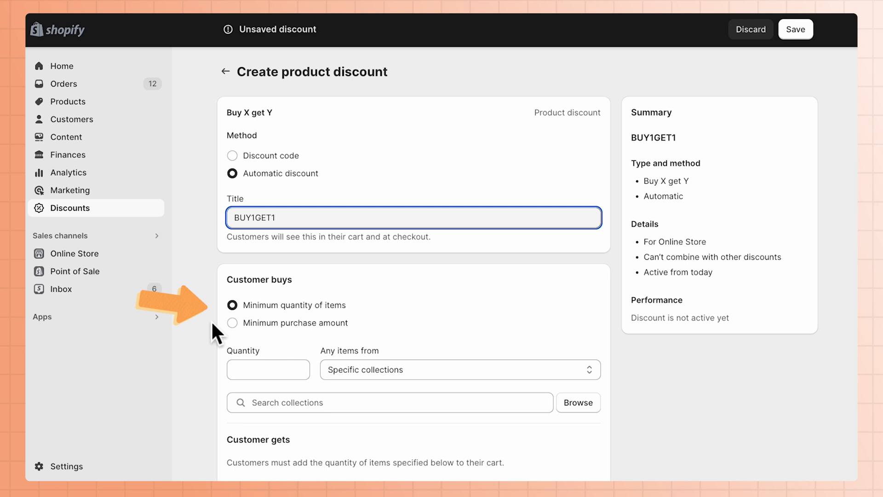
pyautogui.scroll(-3)
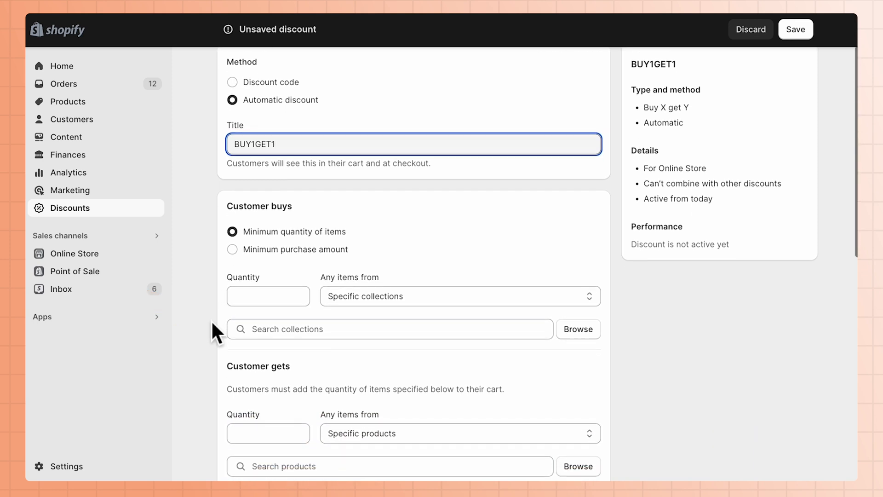
pyautogui.click(459, 296)
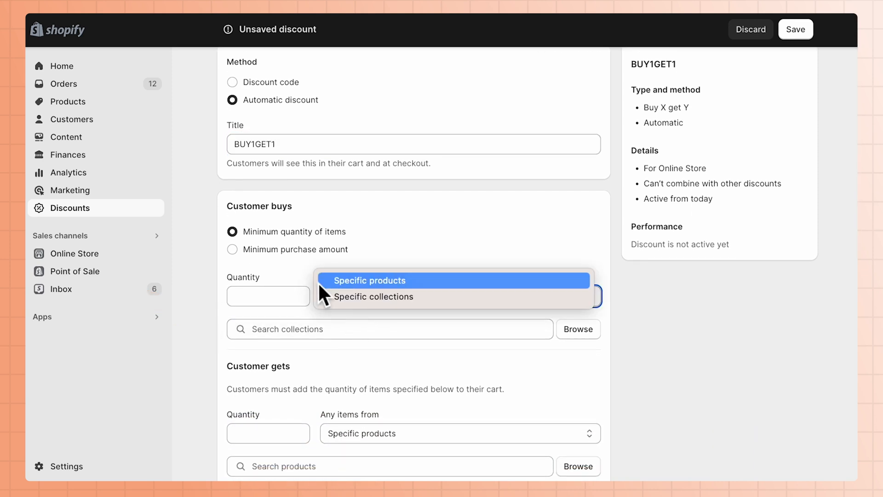
pyautogui.click(371, 280)
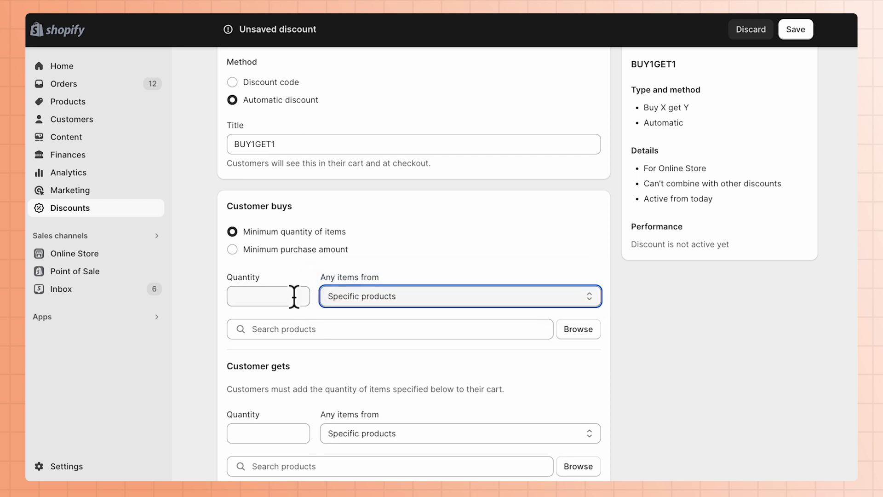
pyautogui.write('2')
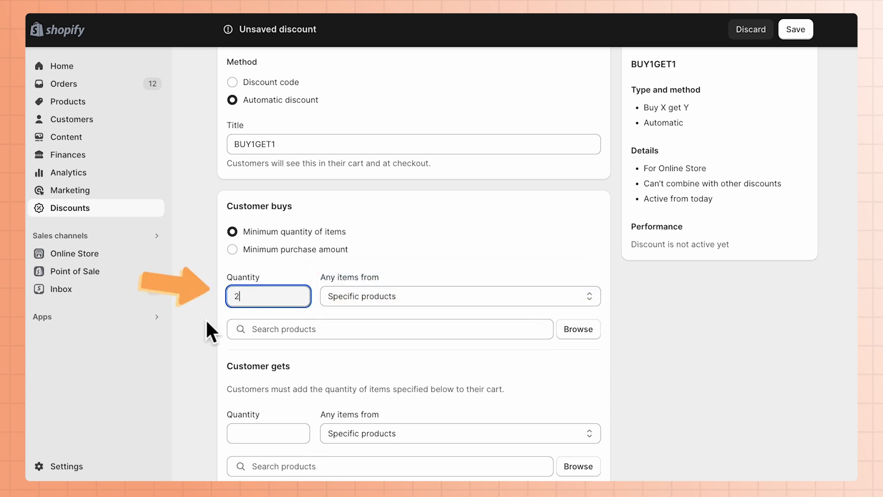
# Add Black & Grey Marble and Black & Grey Space Dye yoga pants as required purchase items
pyautogui.click(577, 329)
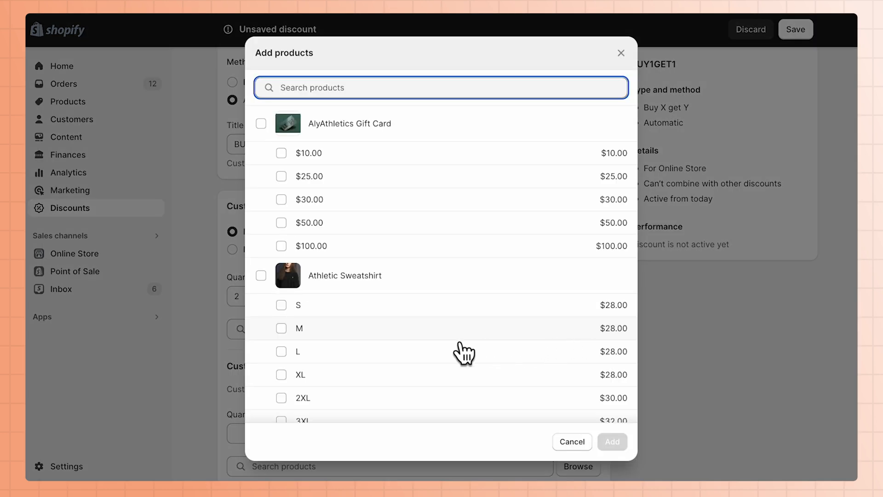
pyautogui.click(260, 296)
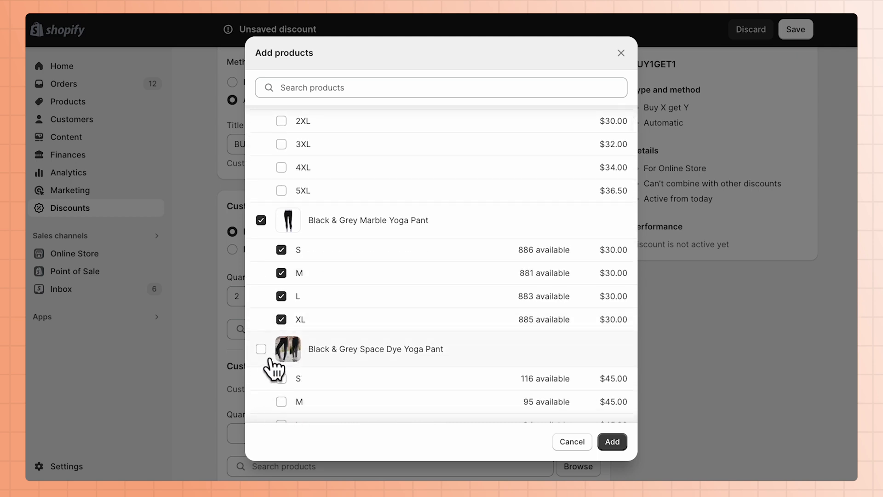
pyautogui.click(612, 441)
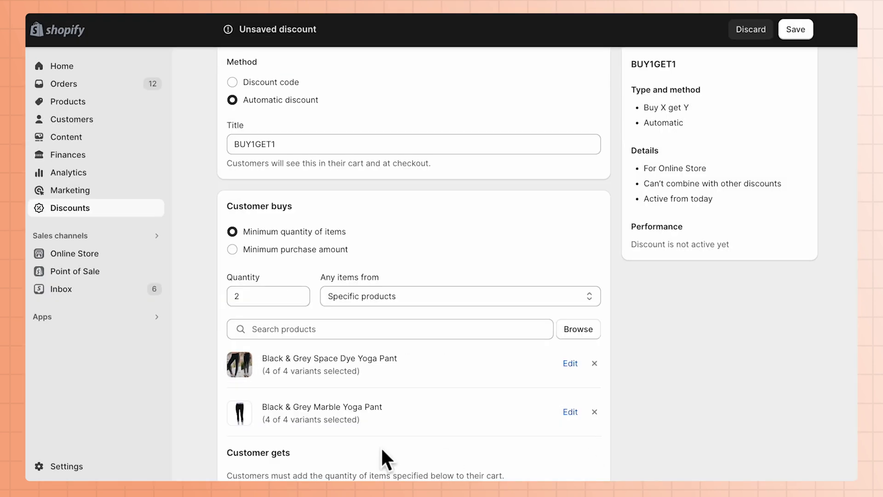
pyautogui.scroll(-3)
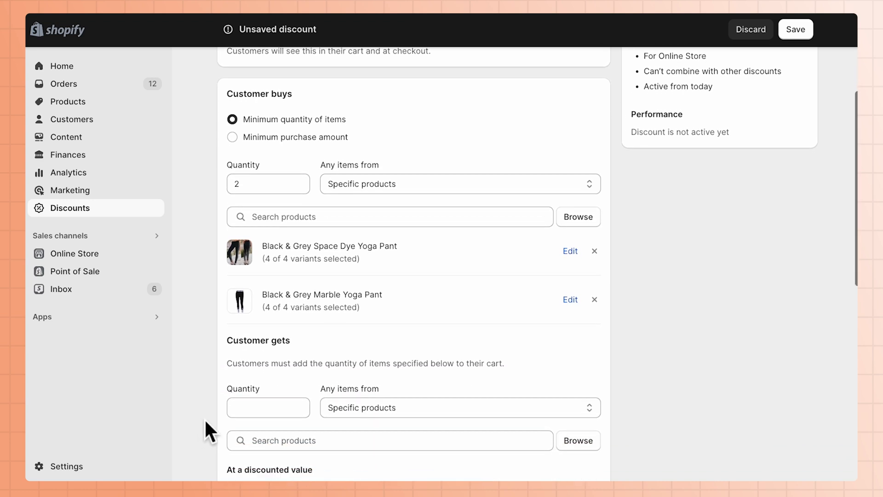
pyautogui.moveTo(605, 265)
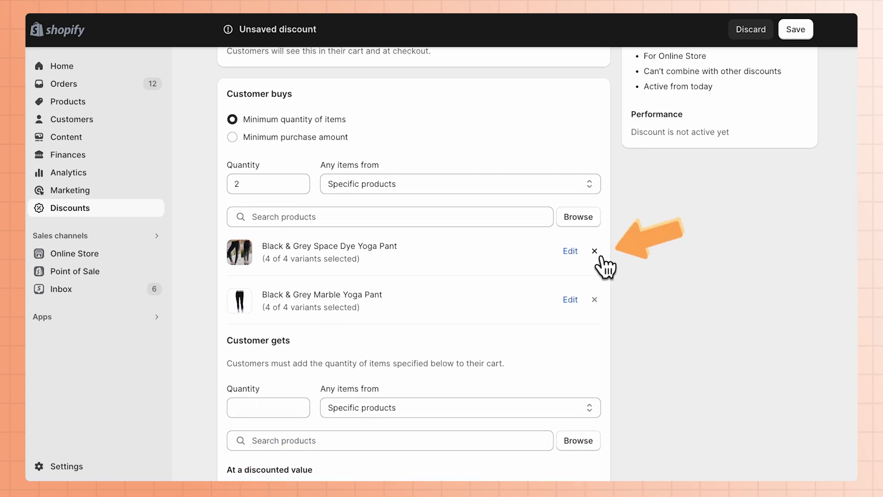
pyautogui.moveTo(181, 363)
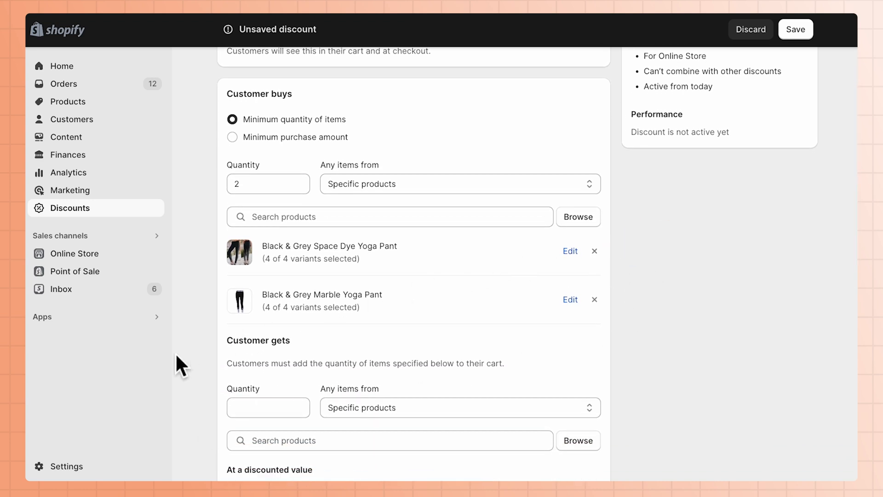
# Make the reward free and limit it to 1 use per order
pyautogui.scroll(-3)
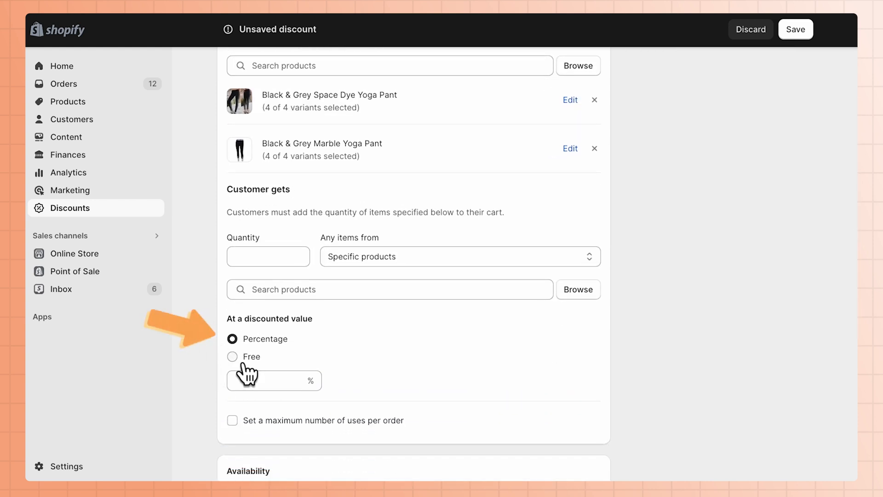
pyautogui.moveTo(179, 427)
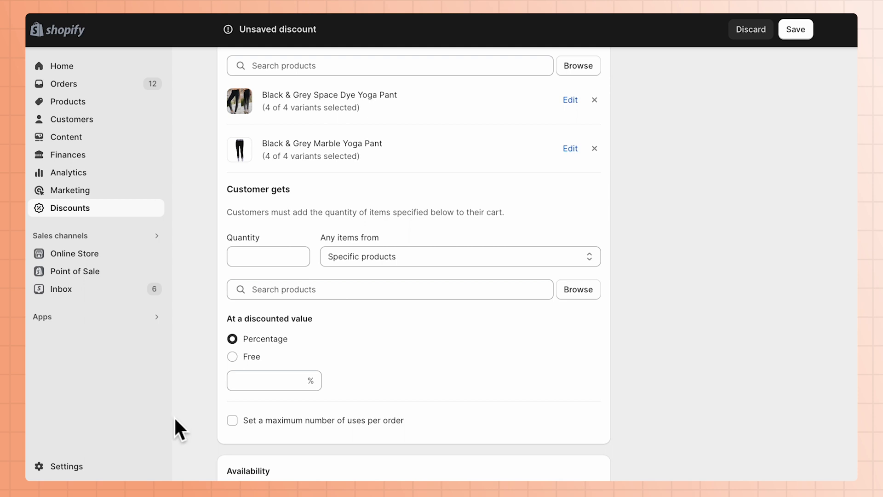
pyautogui.moveTo(243, 438)
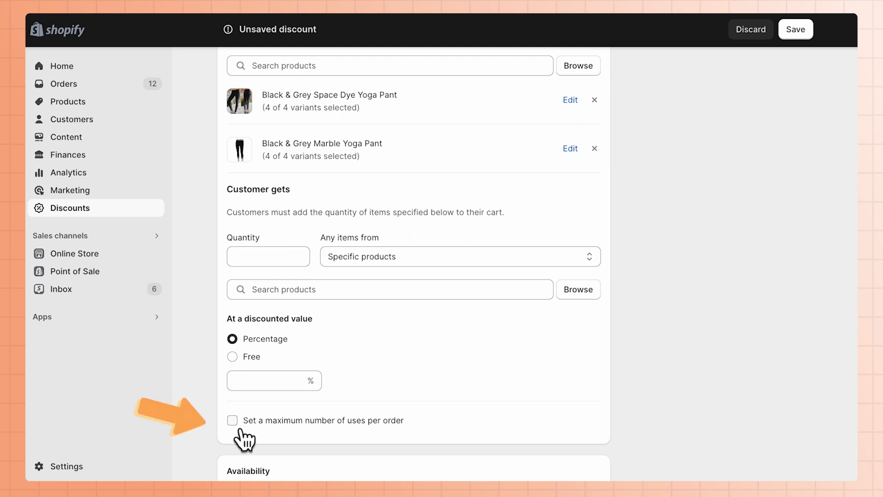
pyautogui.click(232, 421)
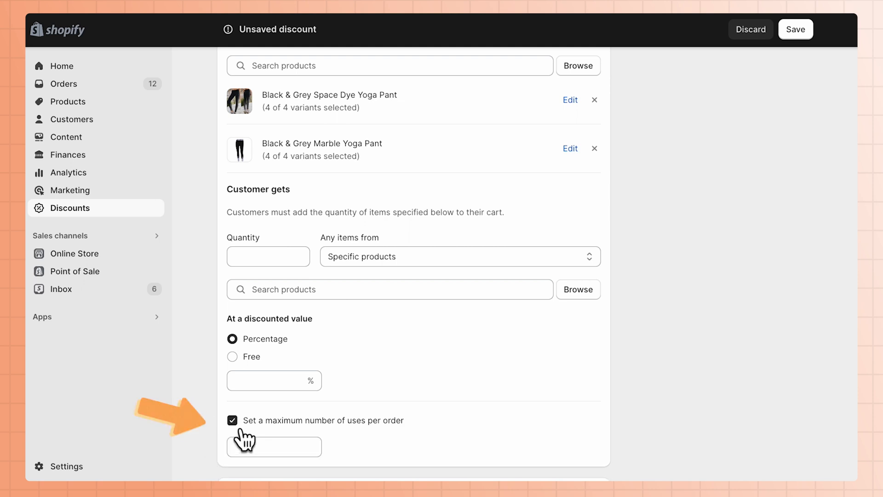
pyautogui.click(275, 446)
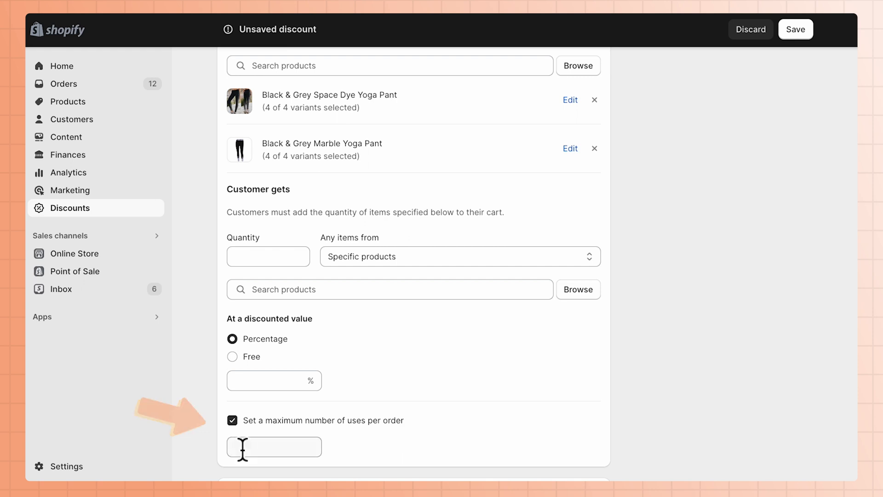
pyautogui.write('1')
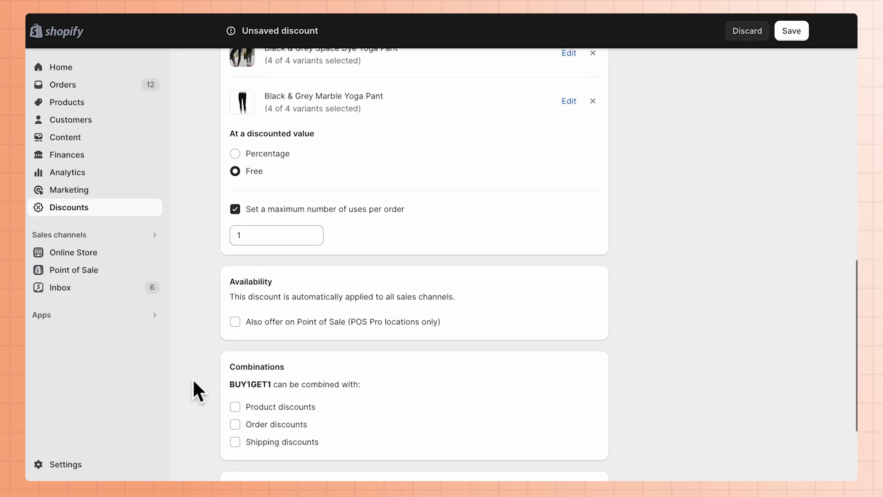
# Set an end date of 2023-08-31 alongside the 2023-08-15 start
pyautogui.scroll(-3)
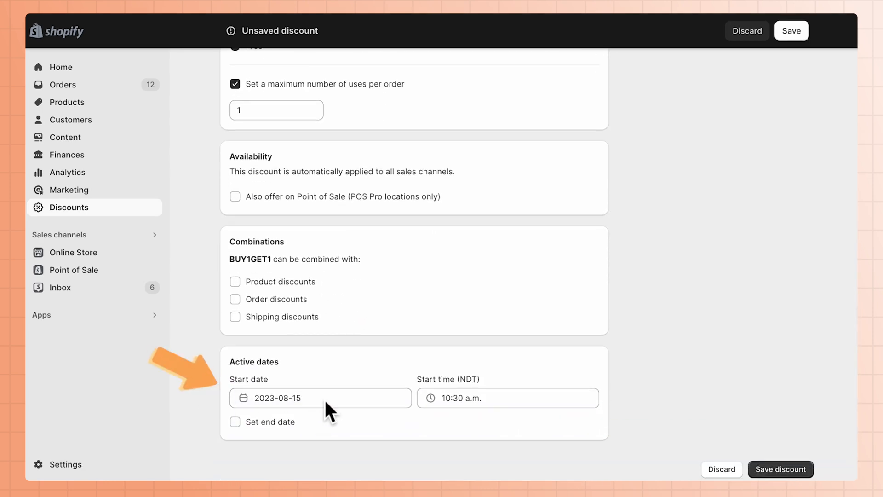
pyautogui.moveTo(234, 421)
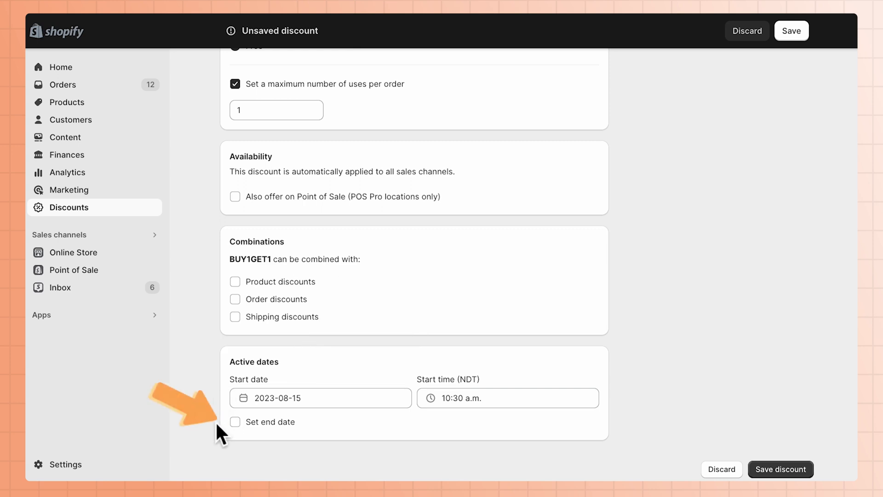
pyautogui.click(235, 421)
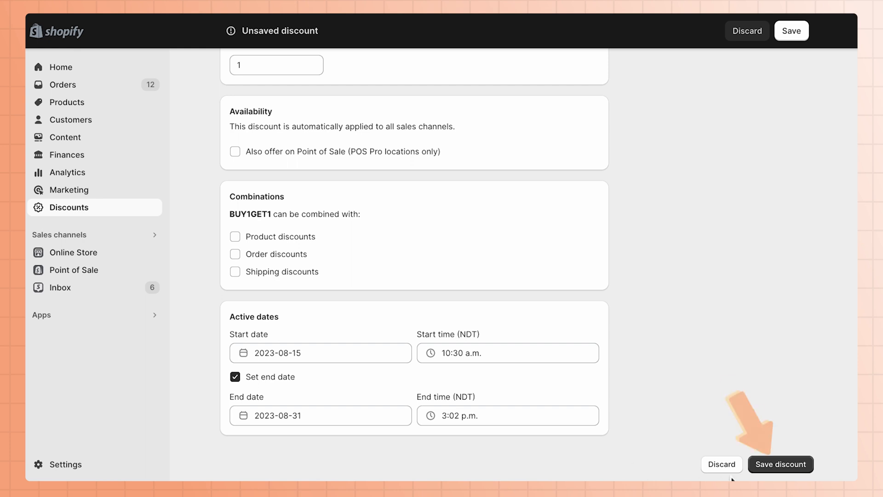
# Save BUY1GET1 and confirm it shows as active in the discounts list
pyautogui.click(781, 463)
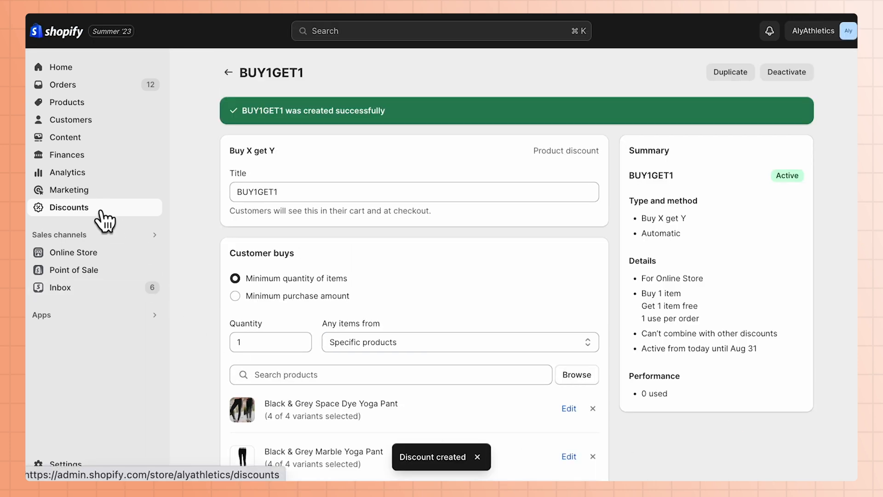
pyautogui.click(68, 207)
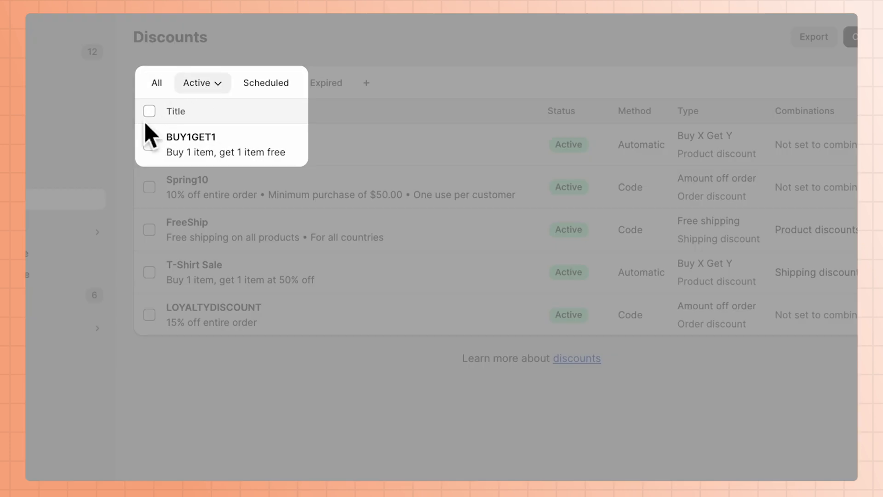